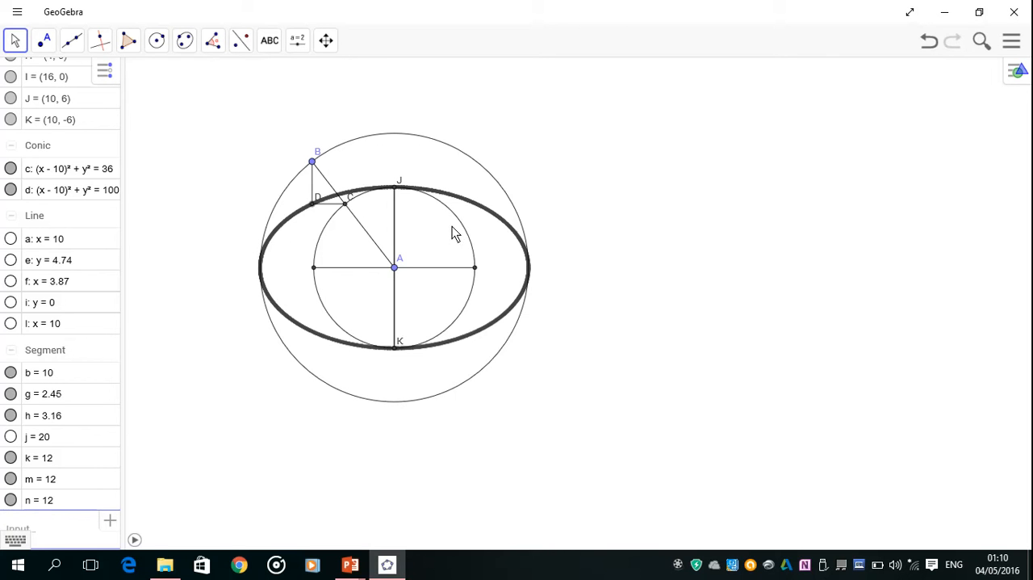
mouse_move(436, 227)
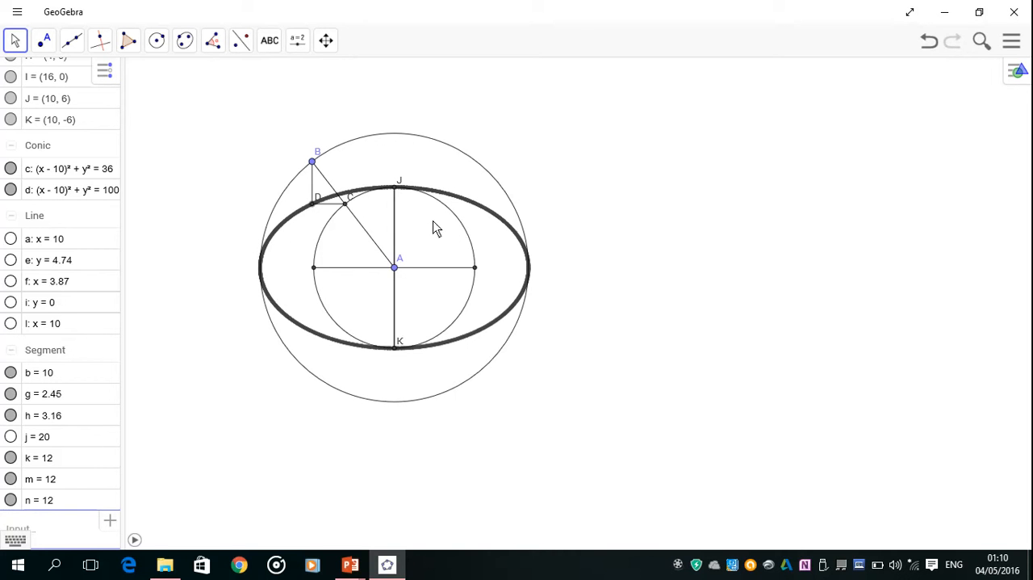
mouse_move(478, 213)
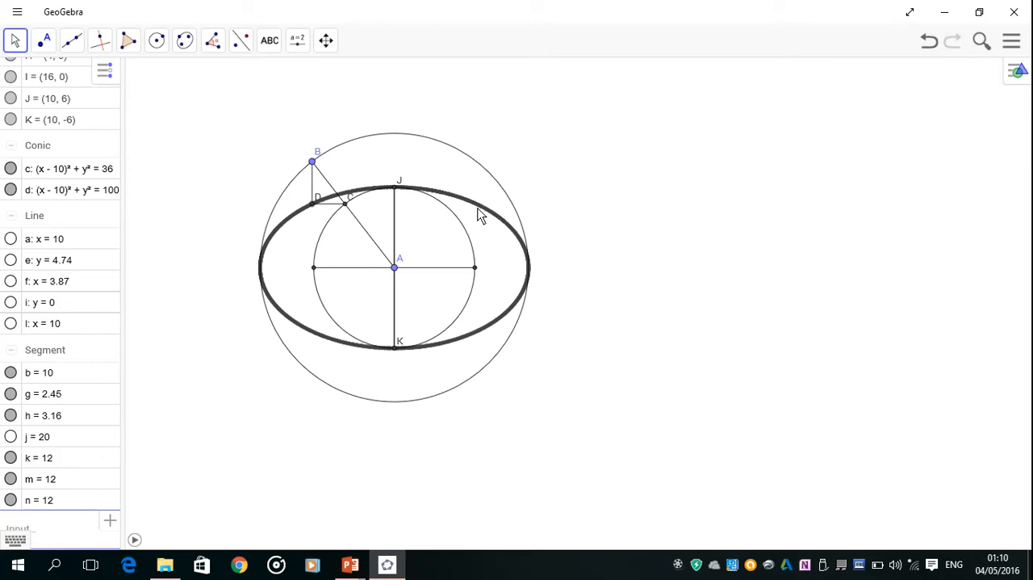
mouse_move(468, 202)
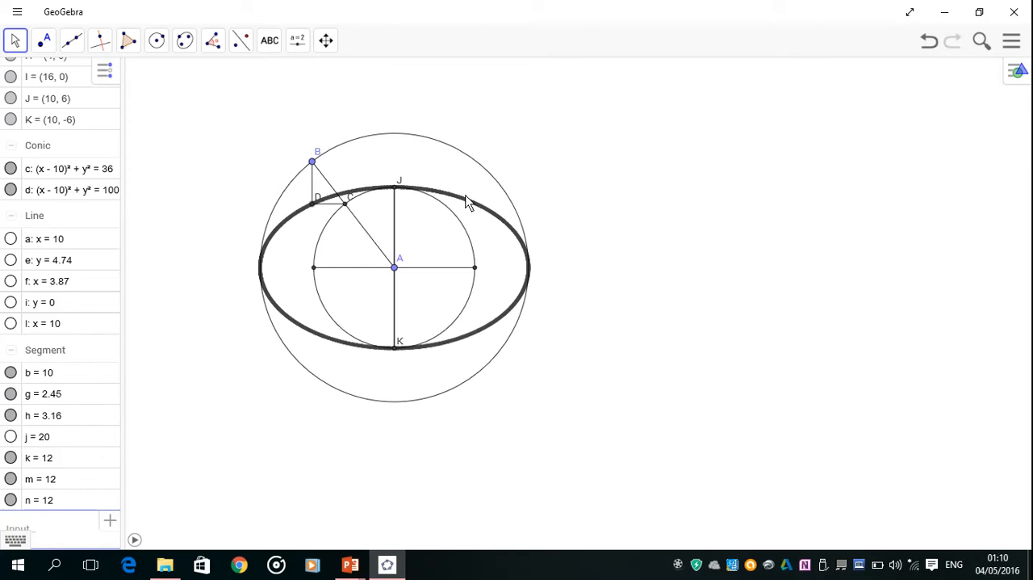
mouse_move(335, 230)
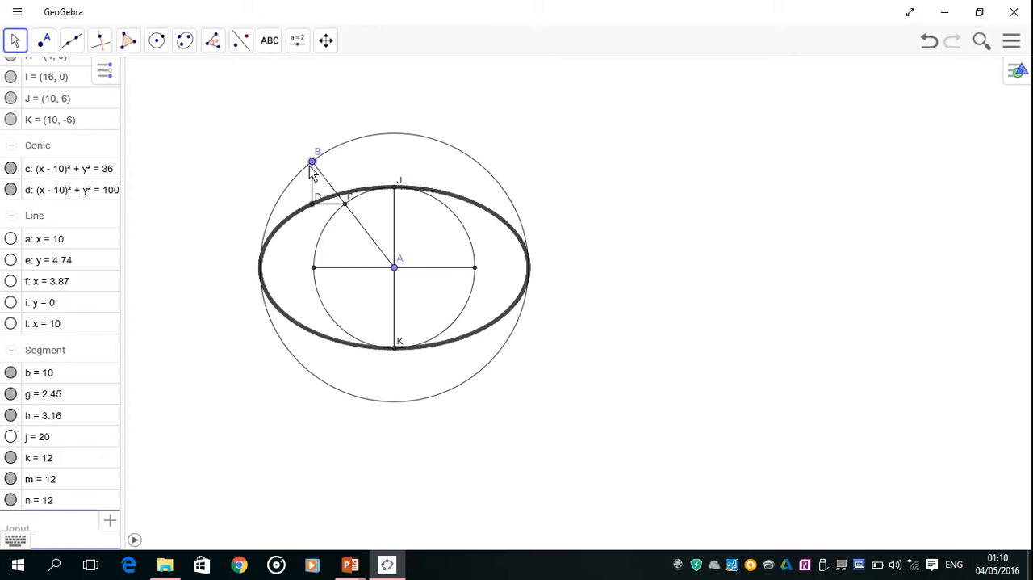
mouse_move(383, 216)
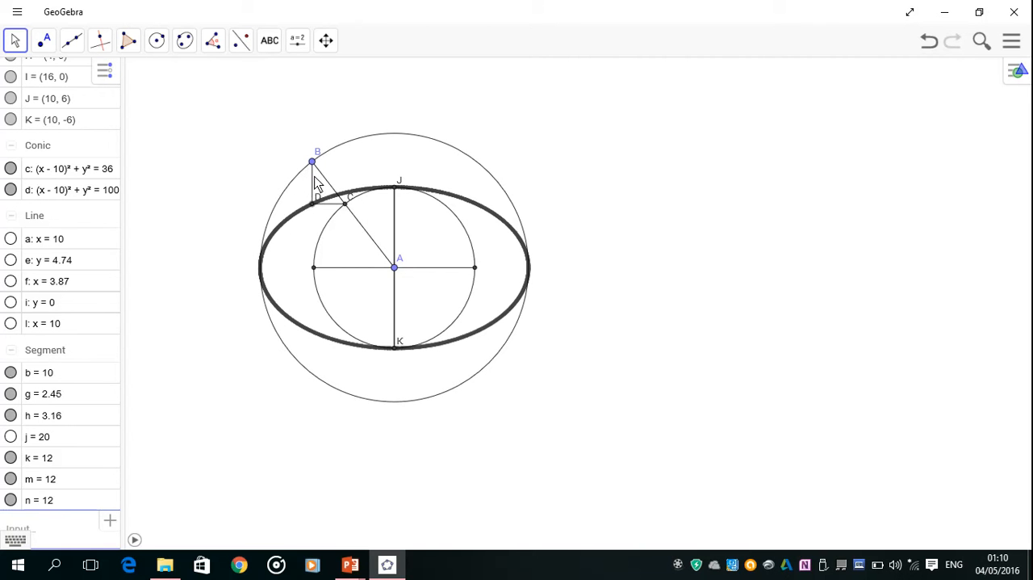
mouse_move(341, 272)
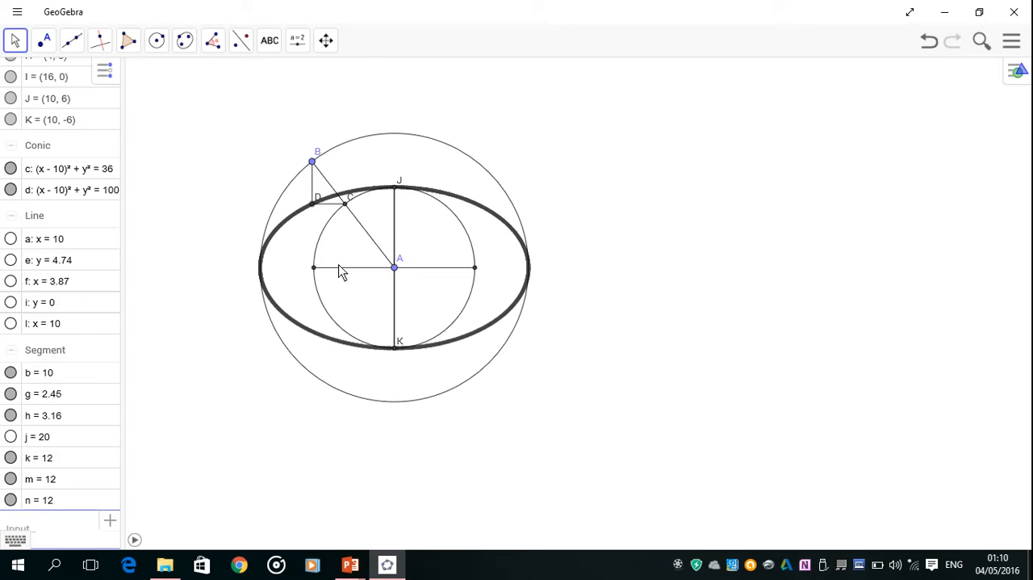
mouse_move(320, 208)
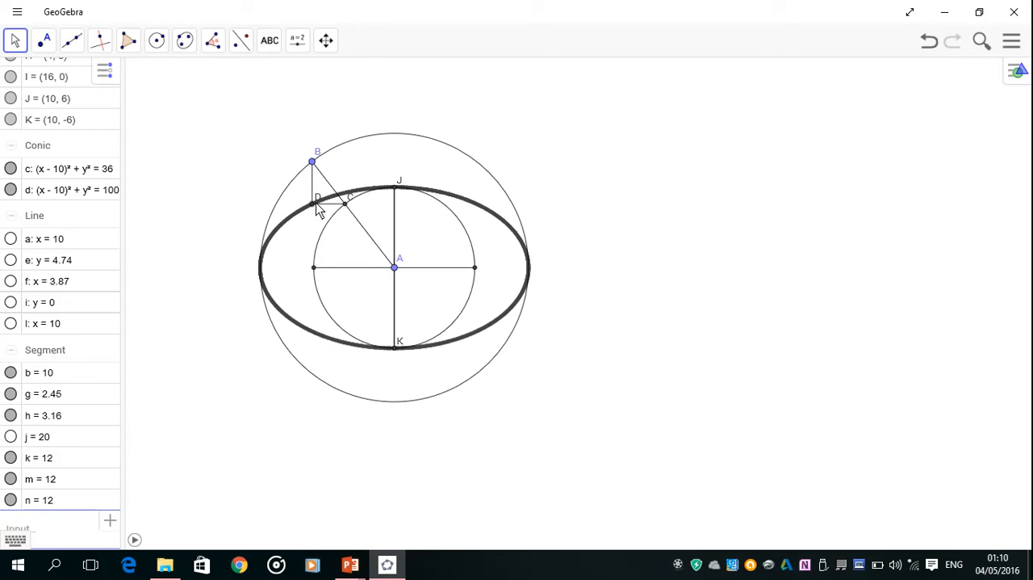
mouse_move(317, 208)
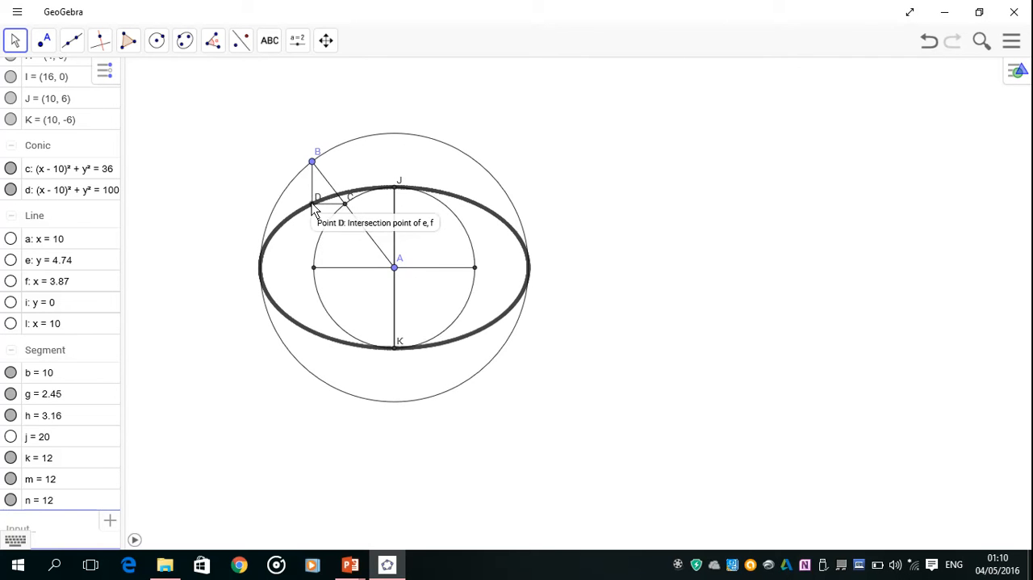
mouse_move(277, 236)
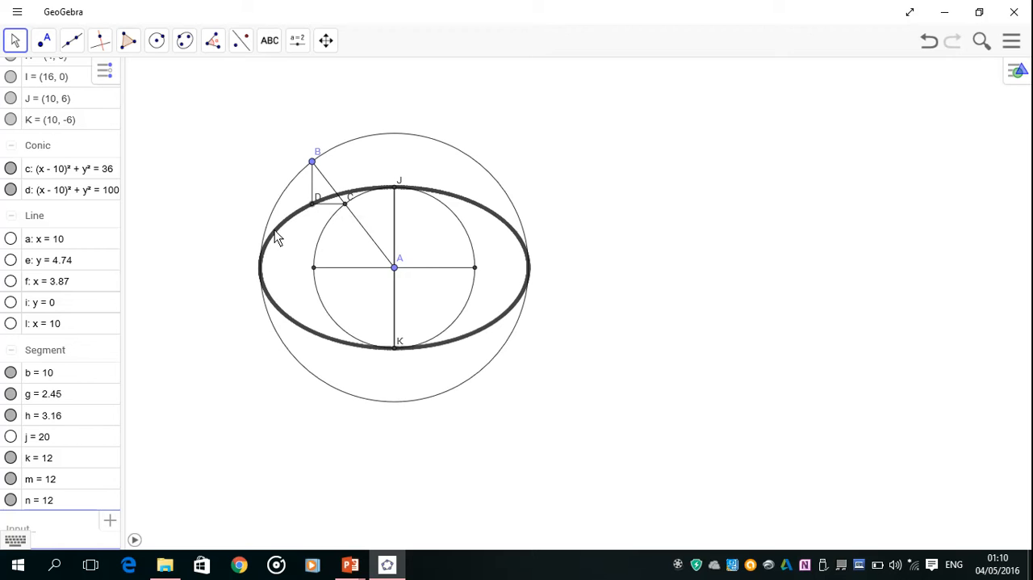
mouse_move(294, 222)
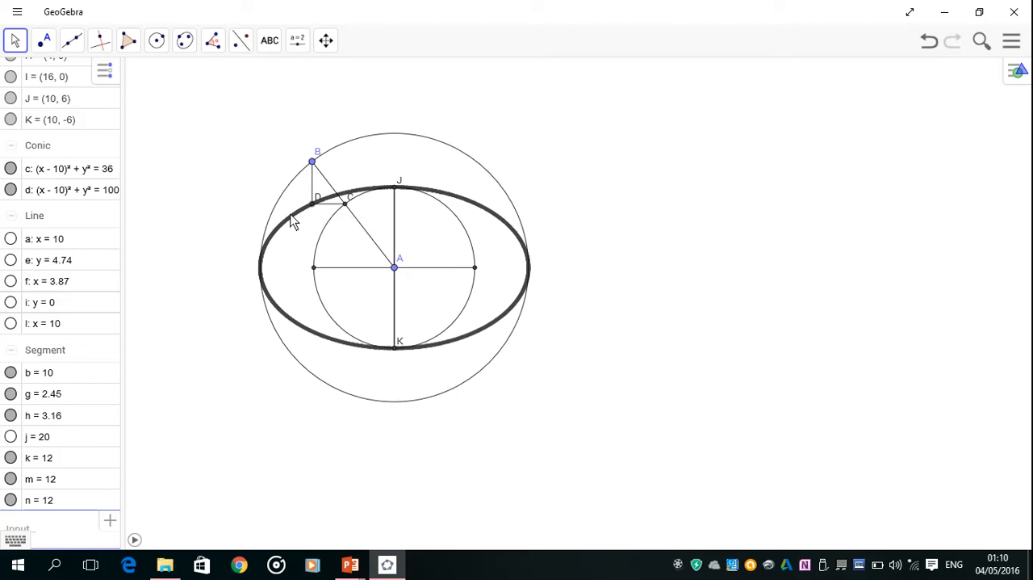
mouse_move(136, 540)
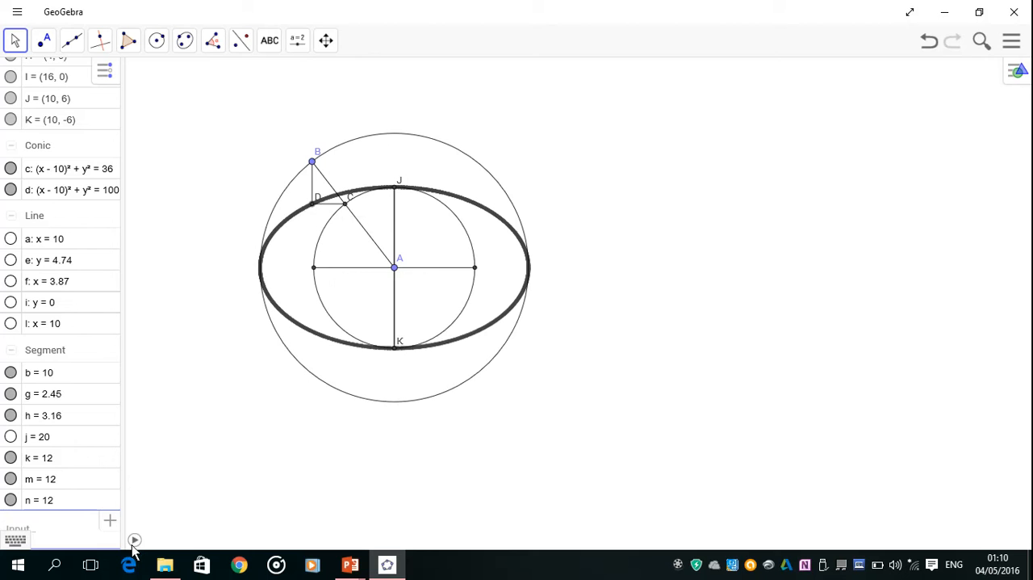
mouse_move(225, 503)
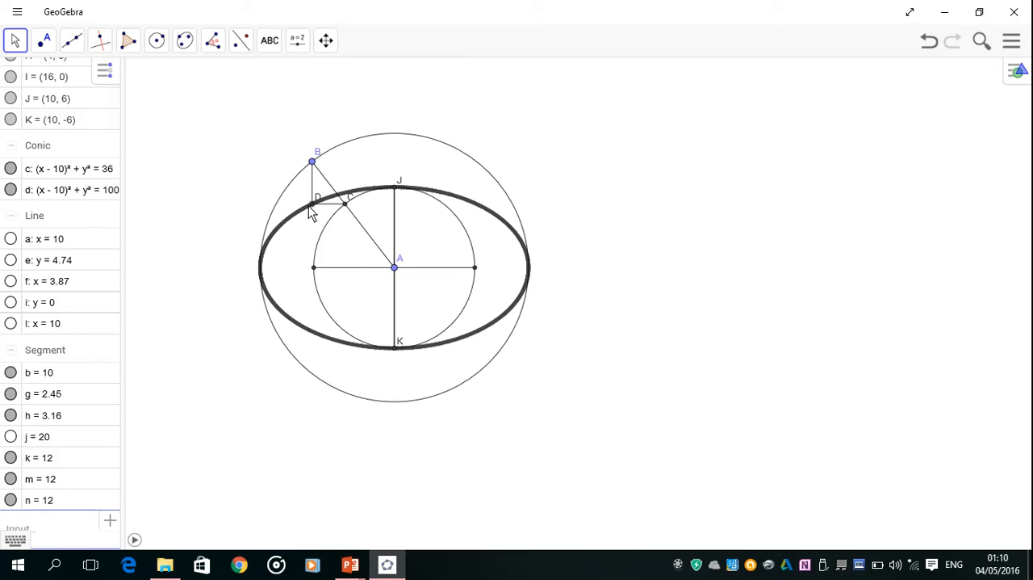
Move point B around the outer circle so point D traces along the ellipse
drag(311, 161, 265, 242)
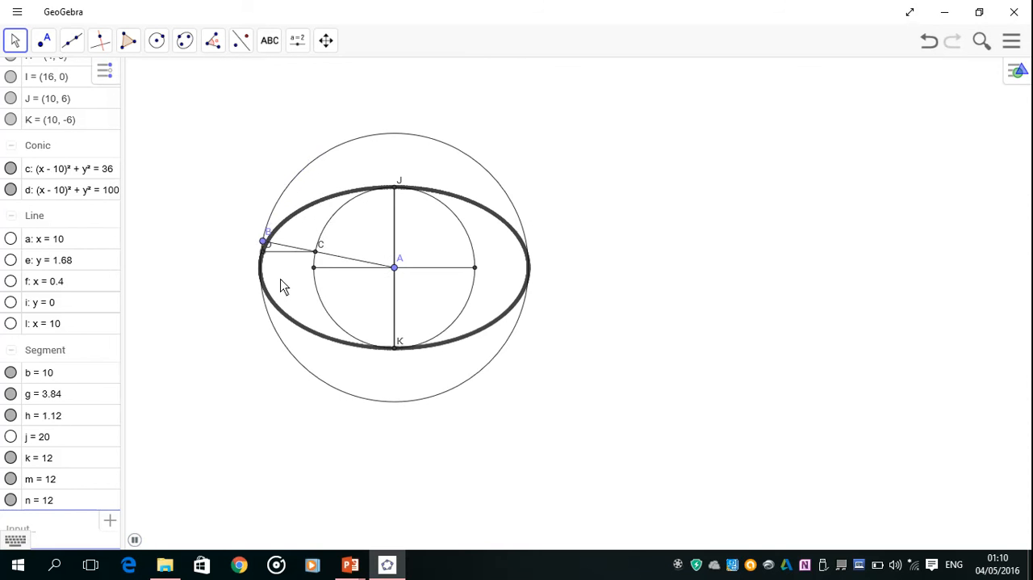
drag(265, 242, 304, 367)
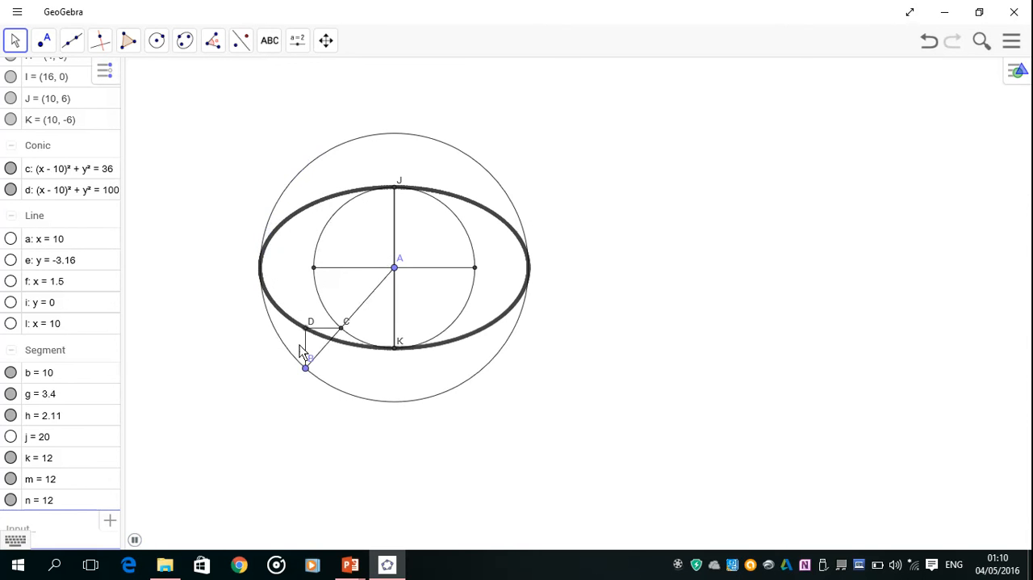
drag(304, 367, 442, 393)
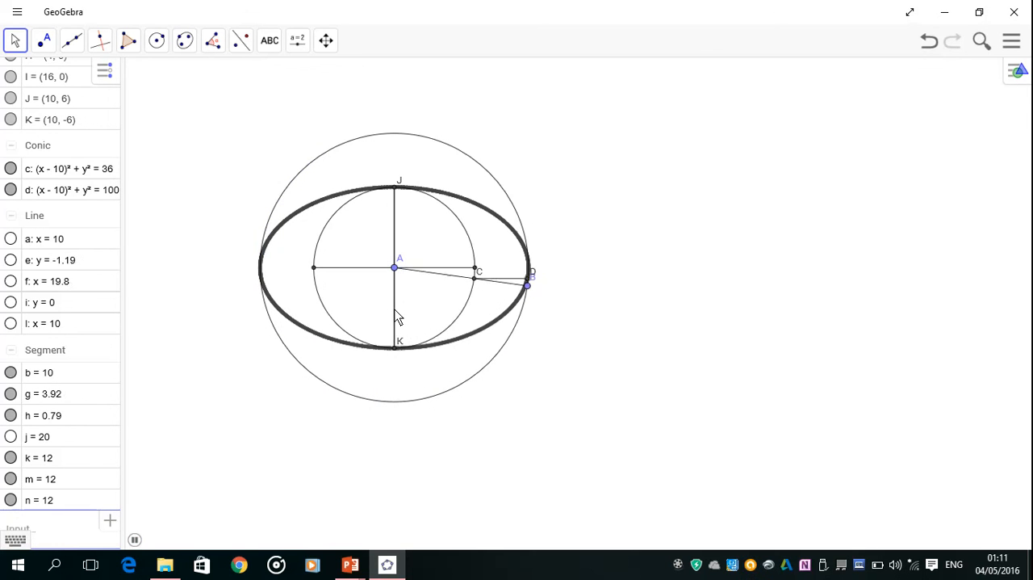
drag(528, 284, 454, 147)
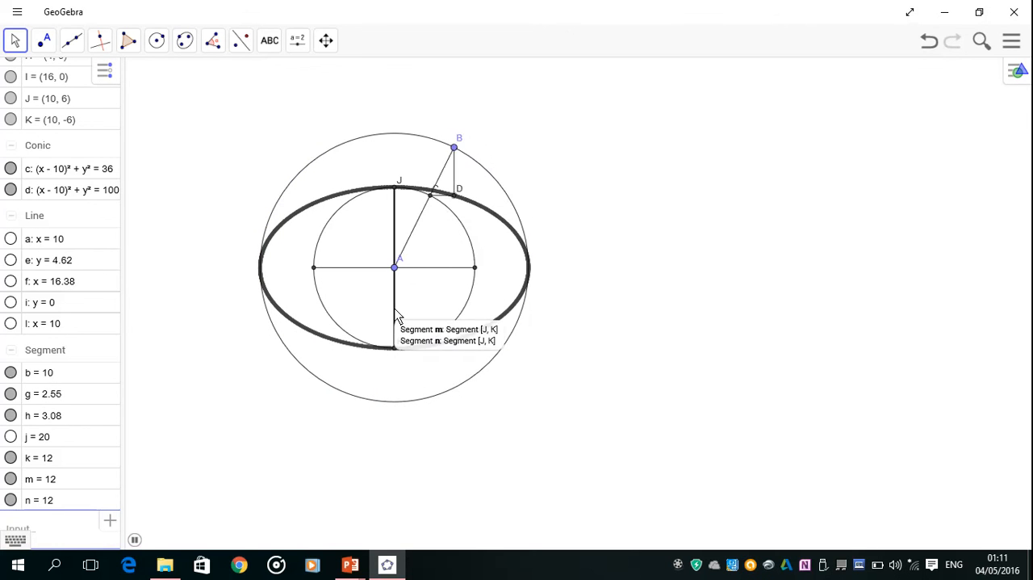
drag(453, 148, 321, 156)
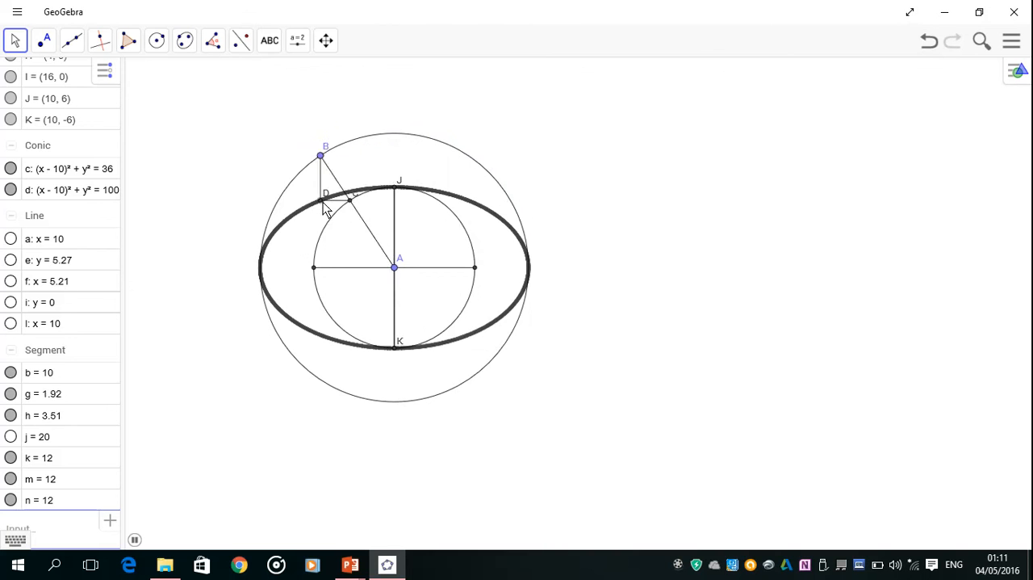
drag(321, 156, 262, 289)
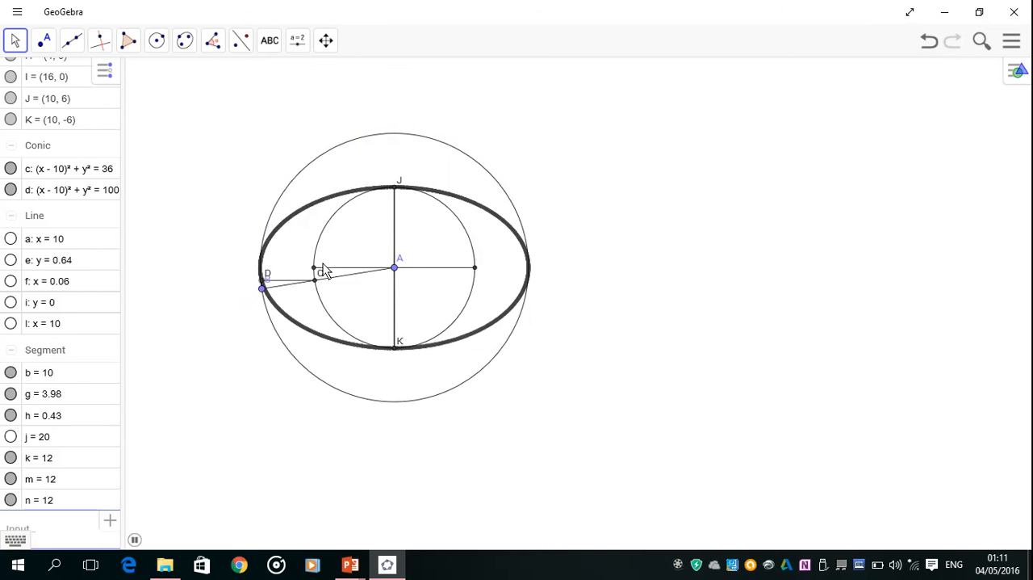
drag(262, 288, 362, 396)
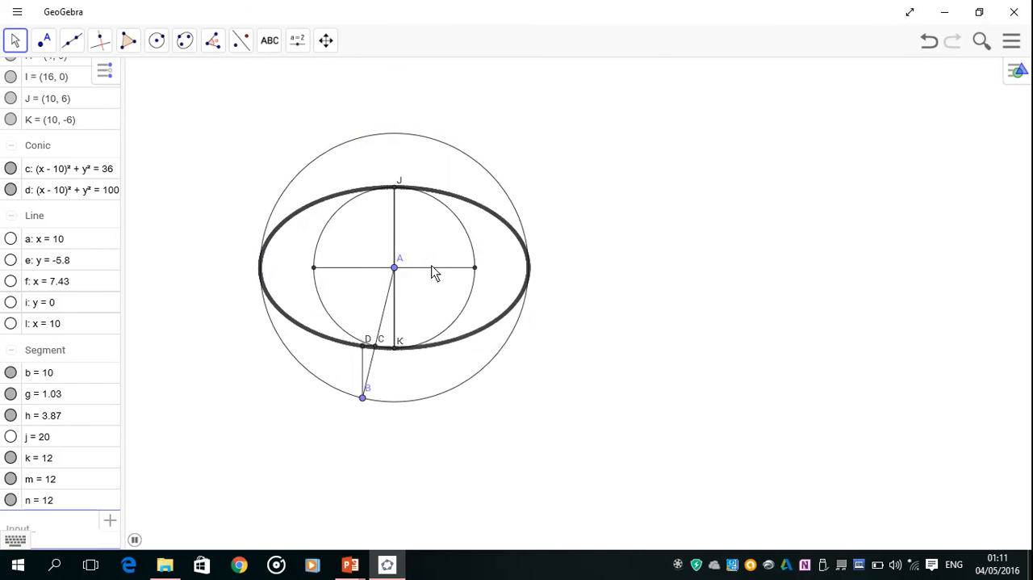
drag(363, 396, 502, 347)
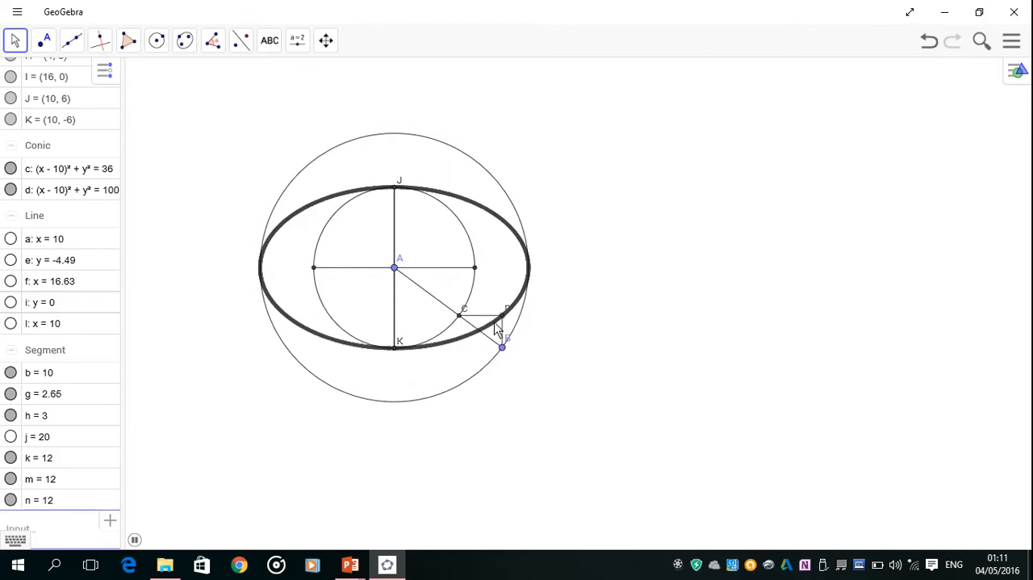
drag(502, 347, 513, 205)
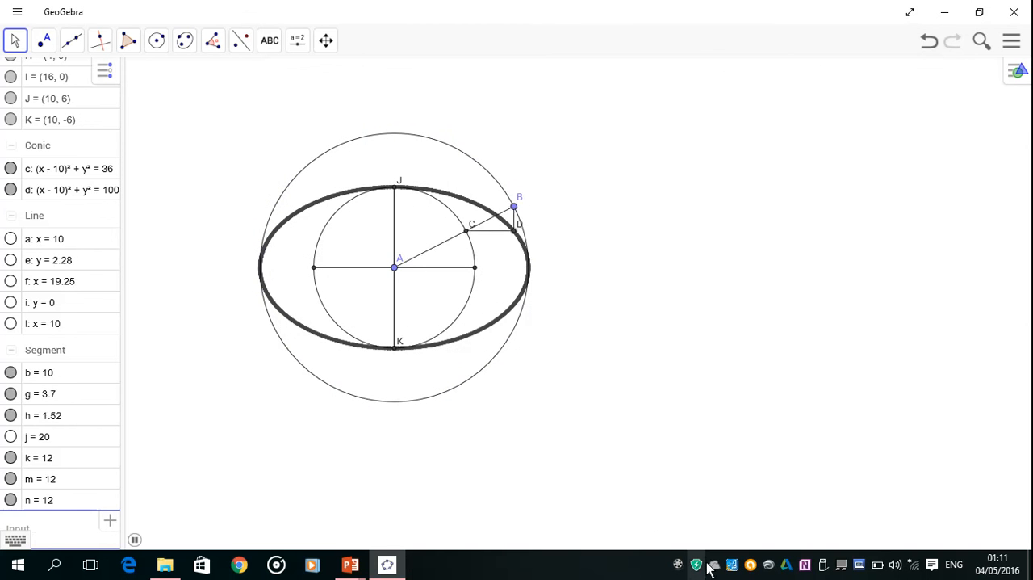
drag(513, 205, 375, 135)
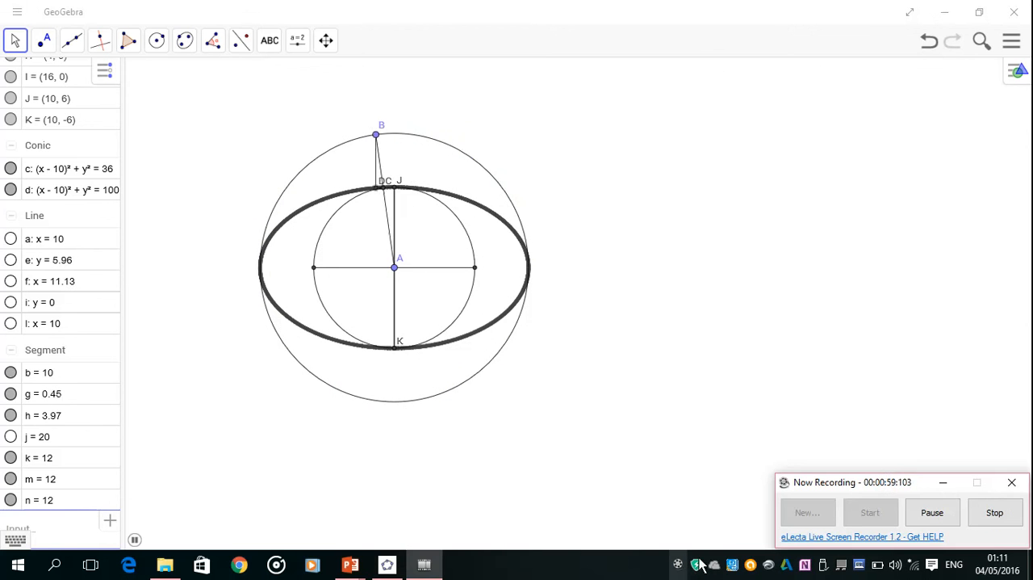